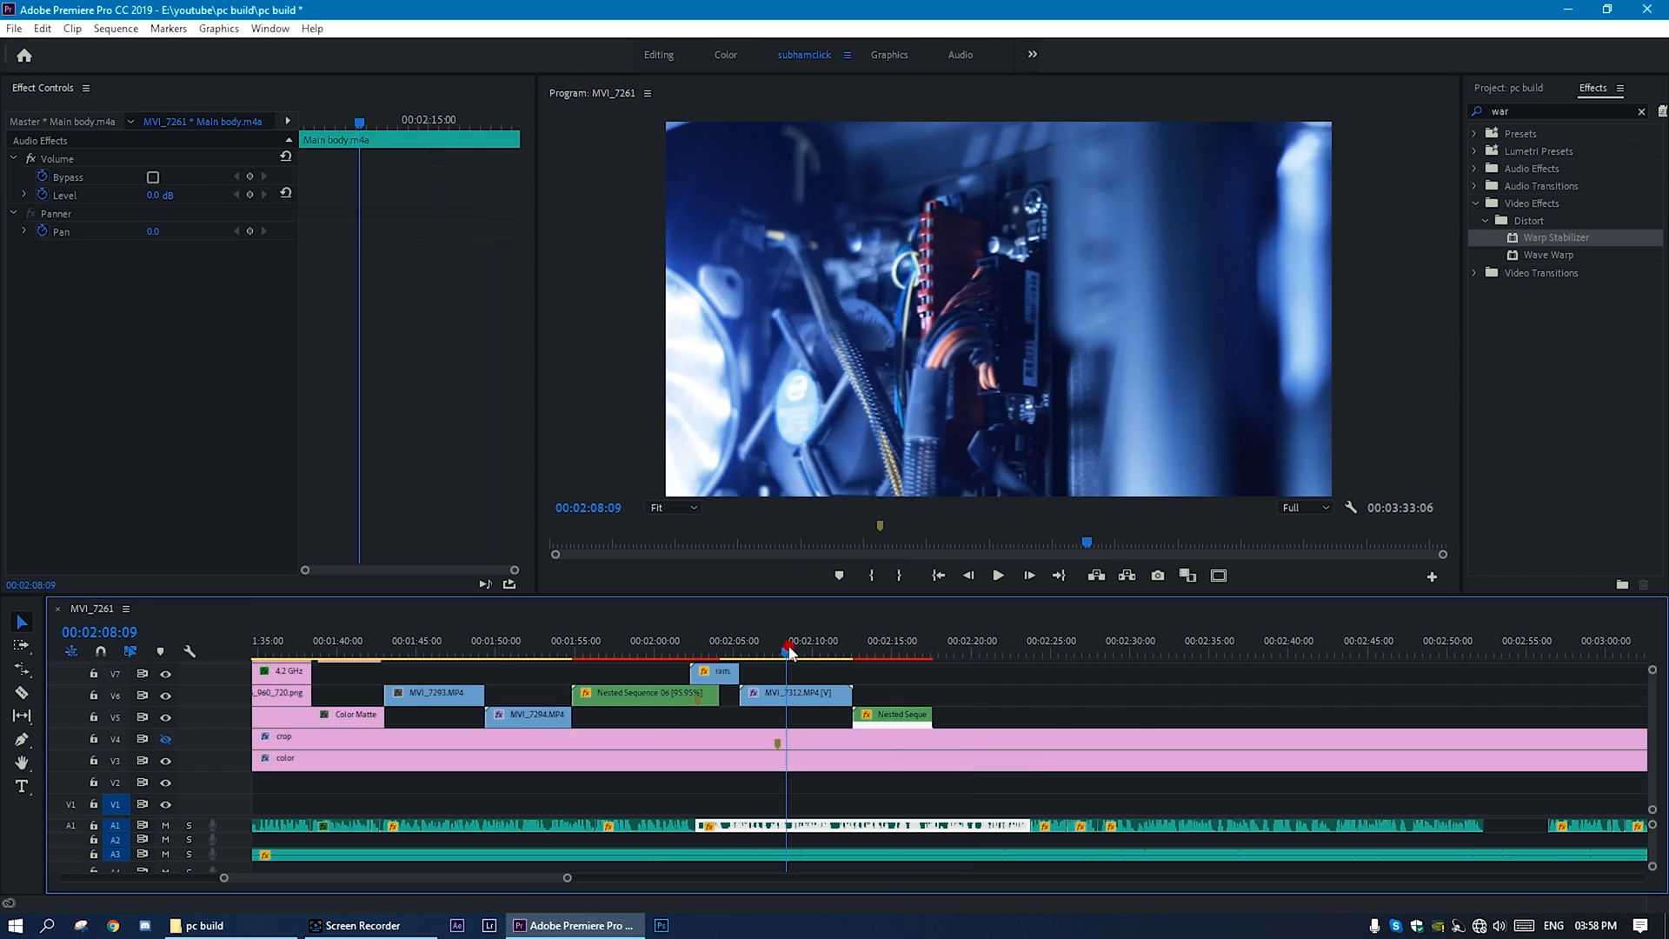
- Check the linked comp's Warp Stabilizer progress in After Effects, then return to Premiere's timeline
{"action": "left_click", "coordinate": [511, 925]}
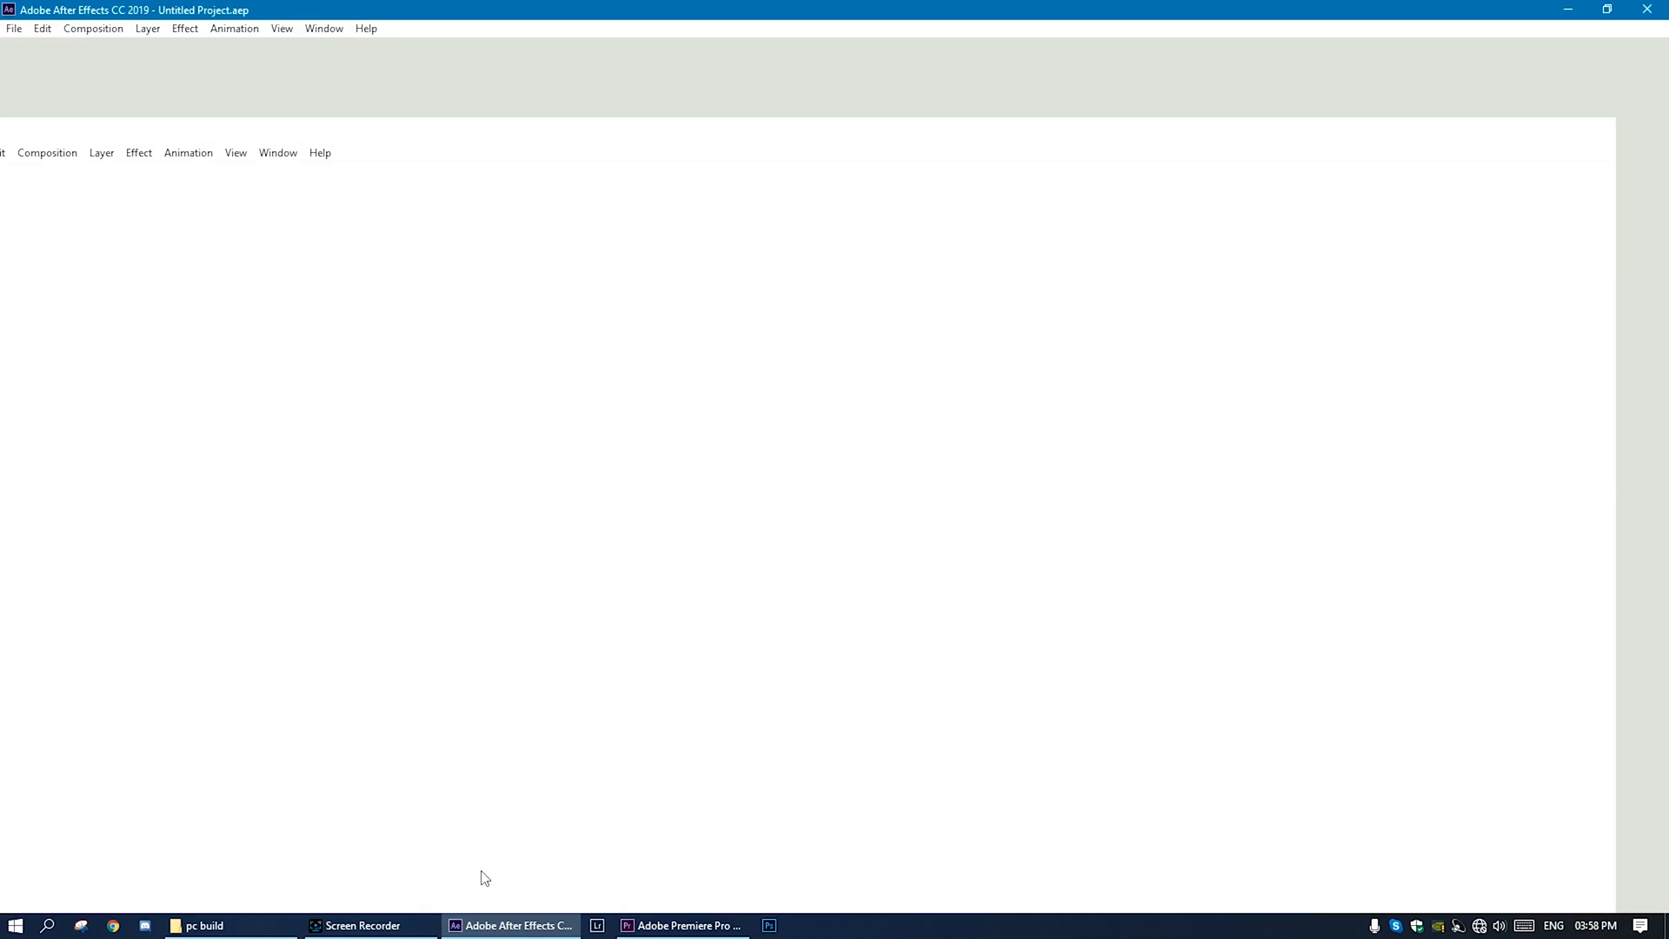
{"action": "left_click", "coordinate": [682, 925]}
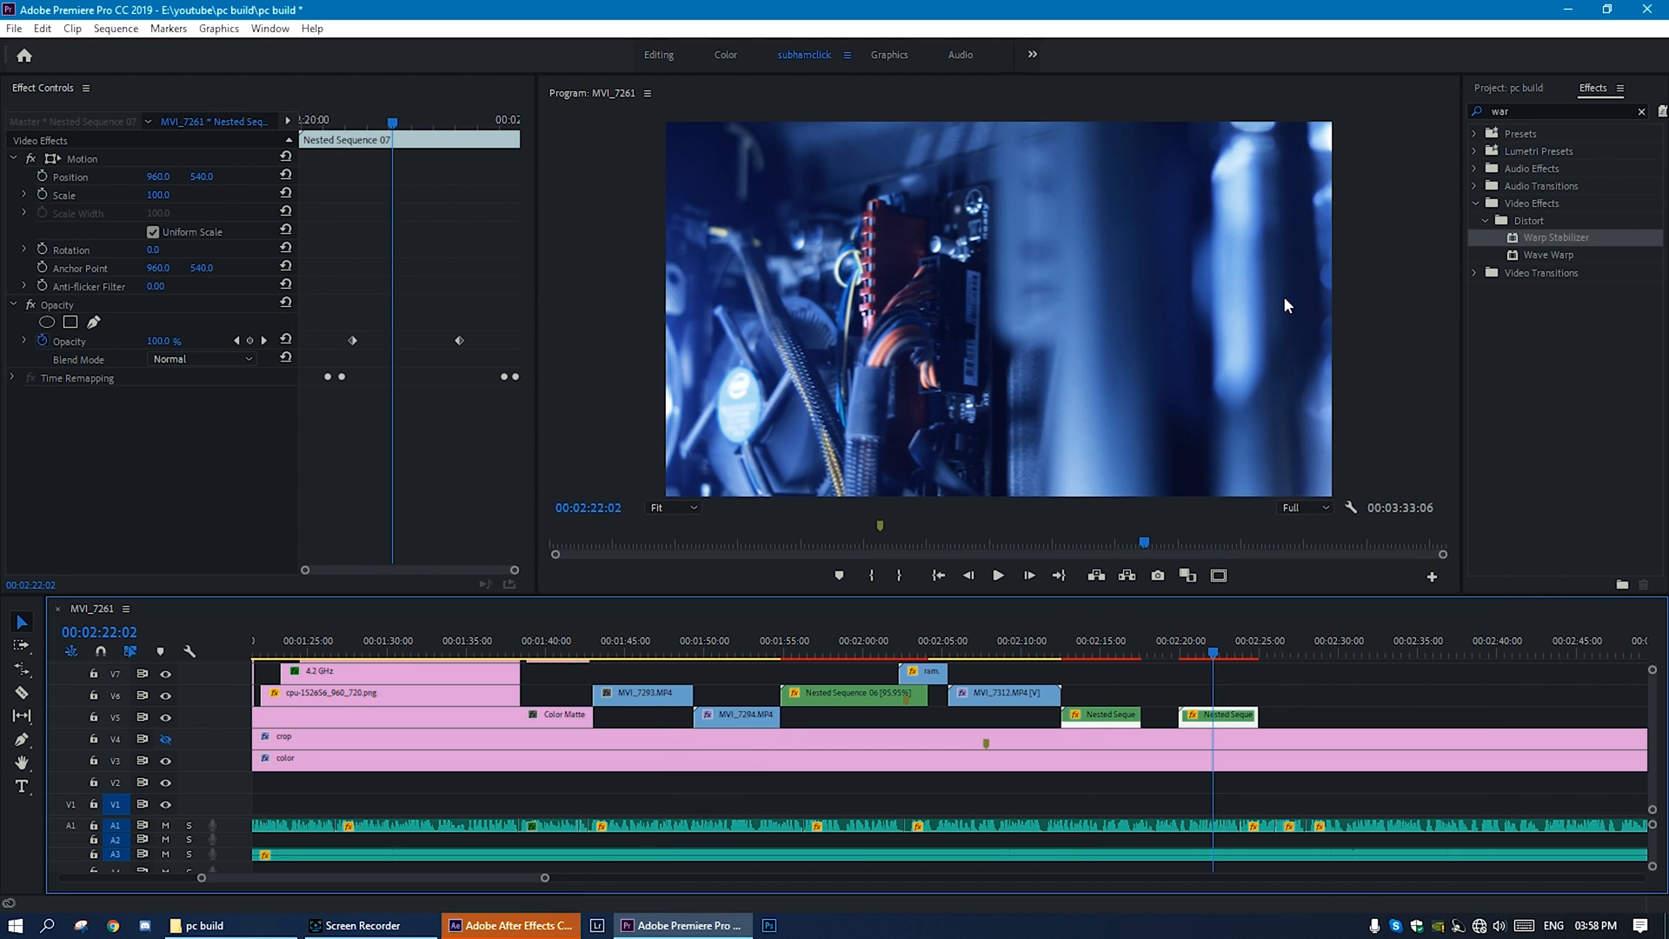
{"action": "left_click", "coordinate": [510, 924]}
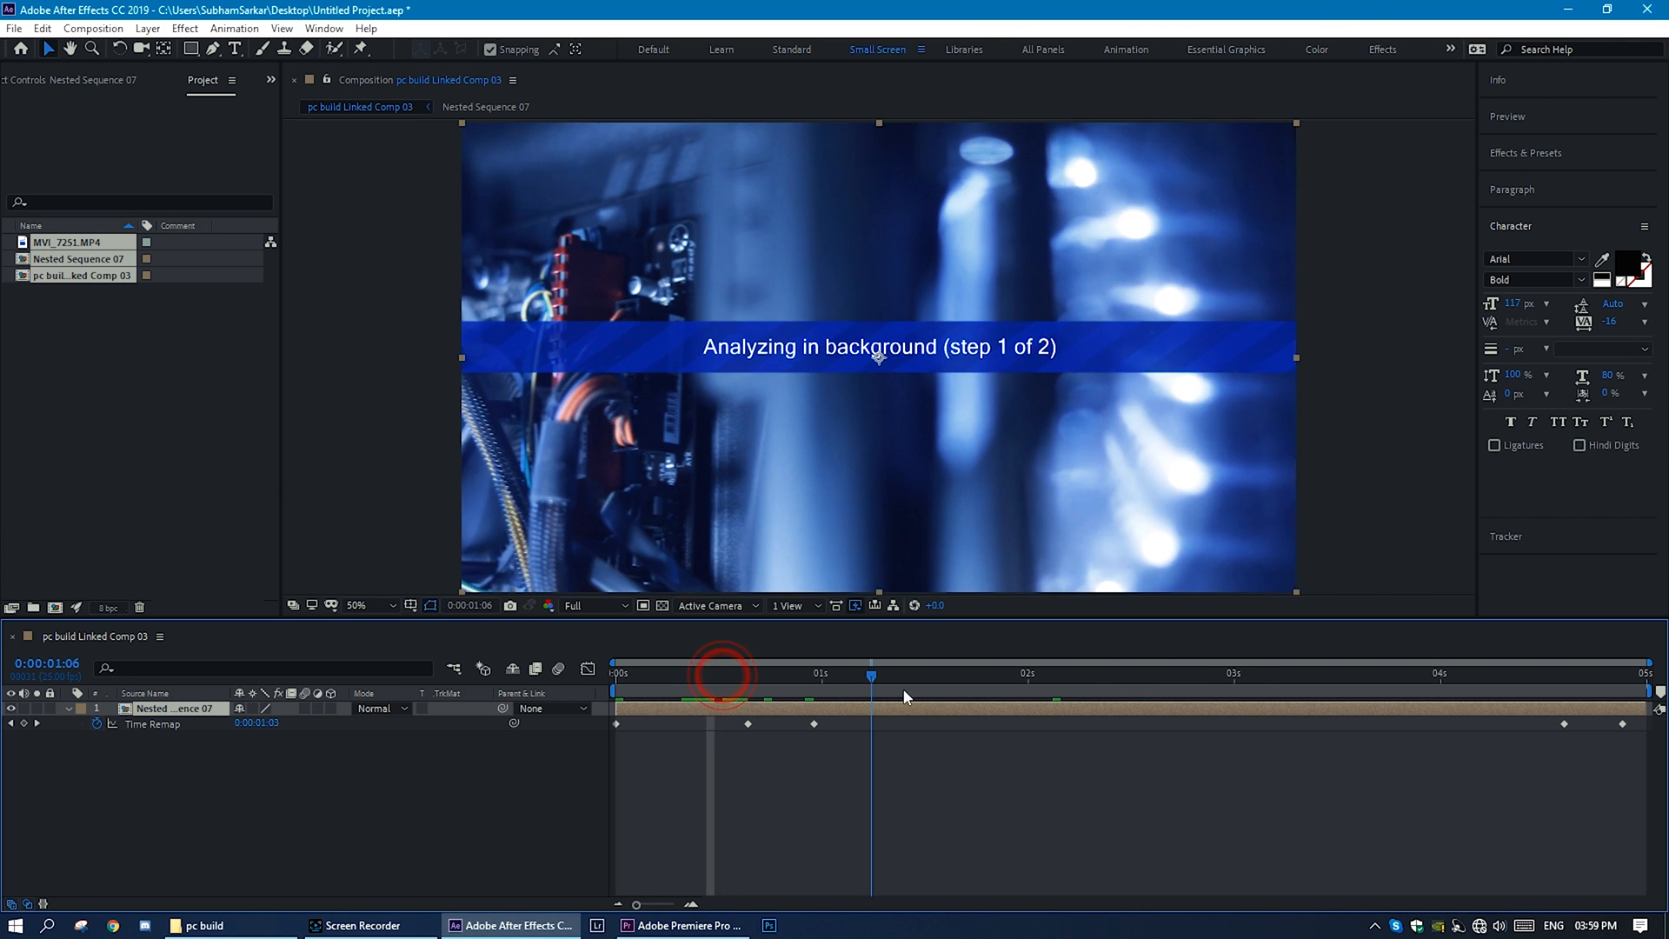
{"action": "left_click", "coordinate": [1185, 673]}
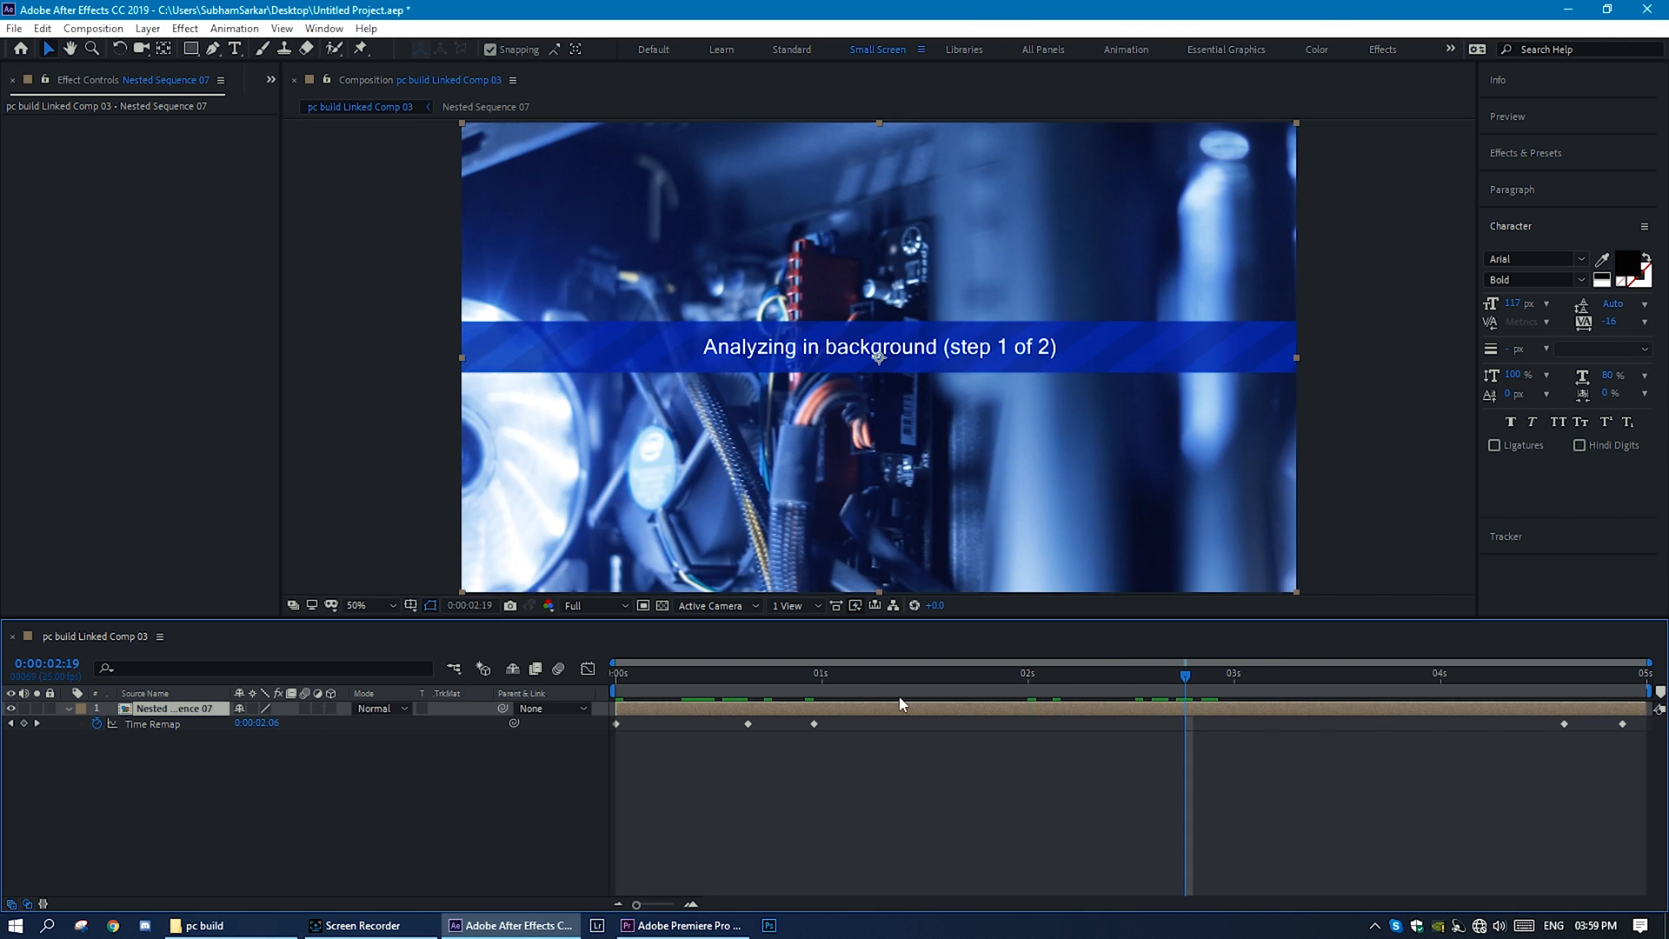
{"action": "left_click", "coordinate": [678, 925]}
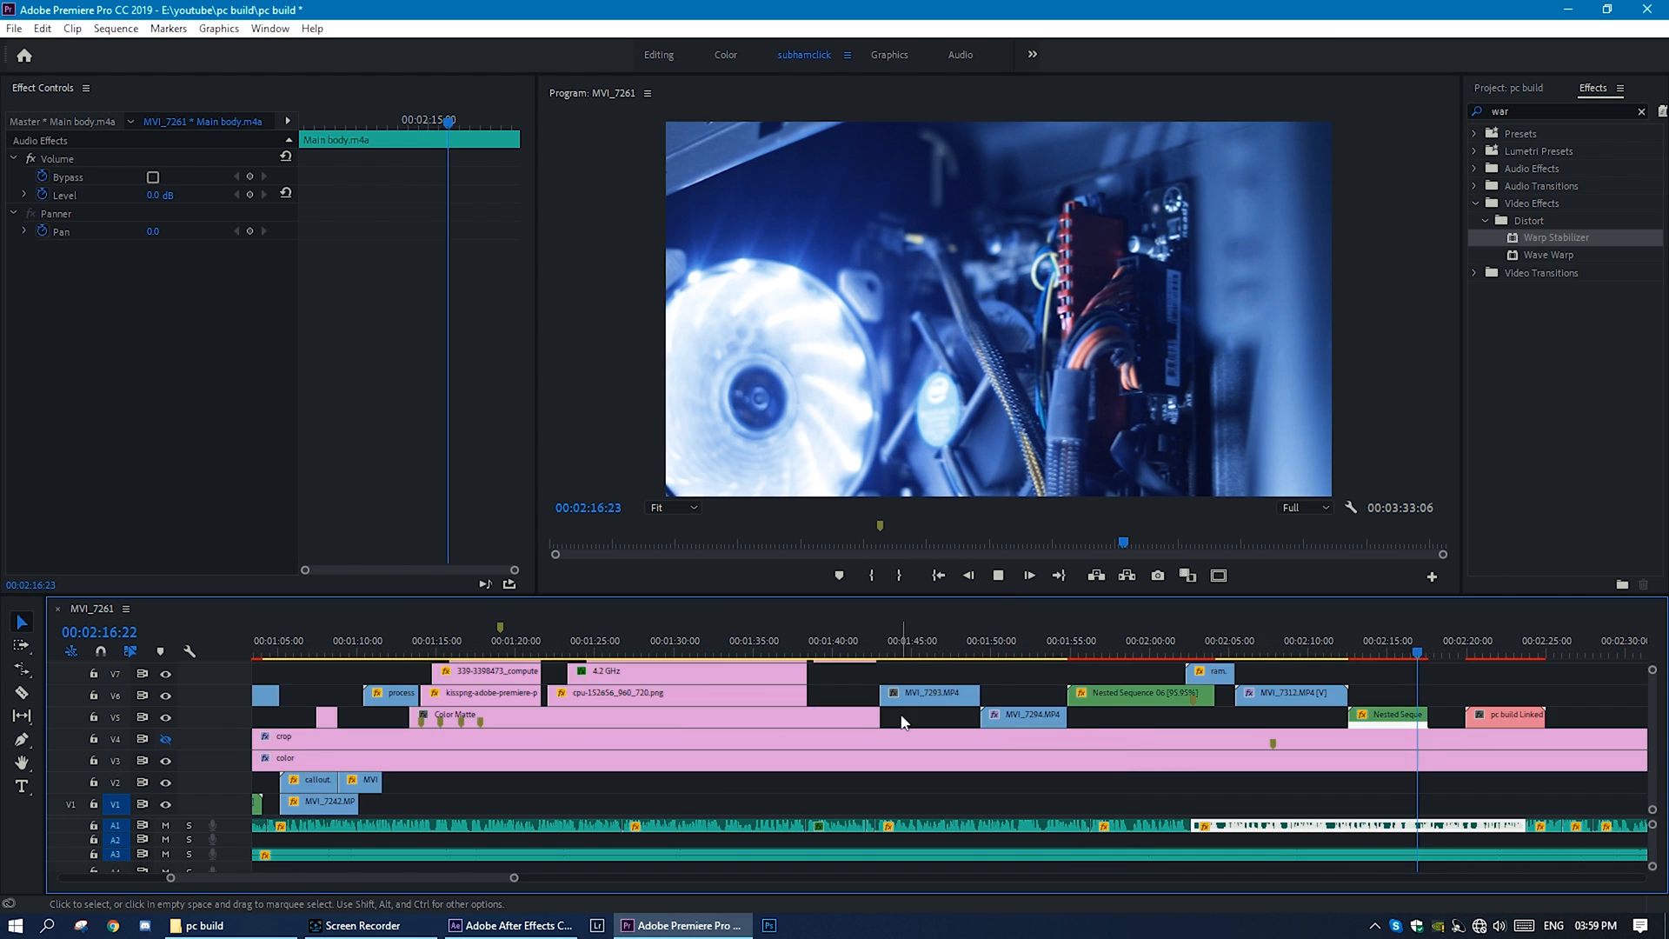